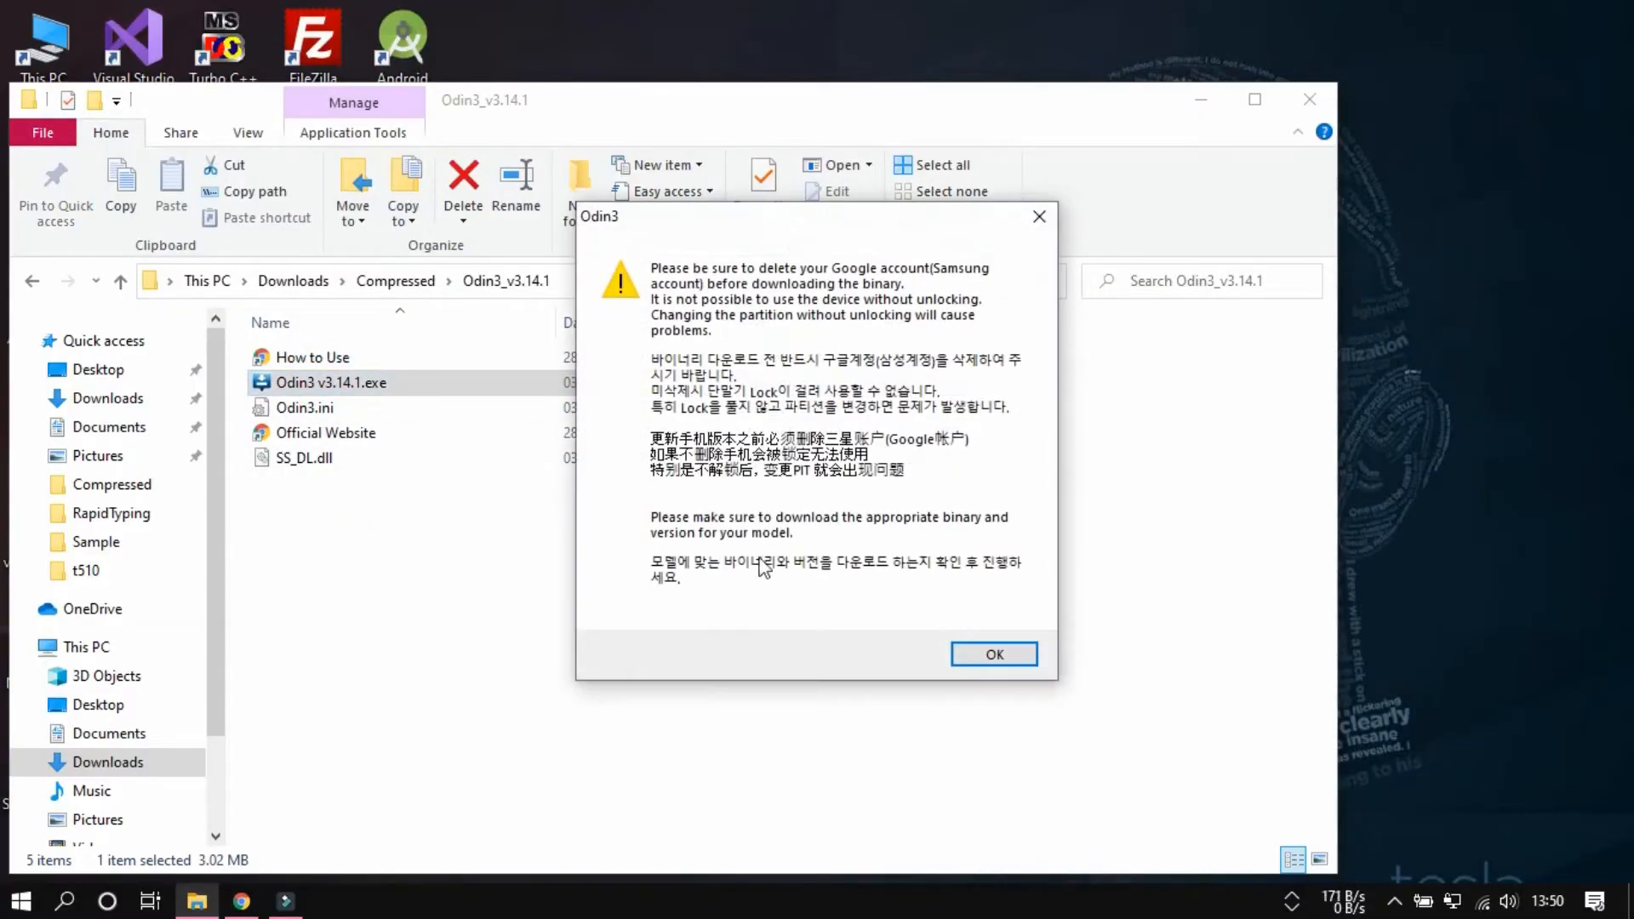
Acknowledge the Google account deletion warning to reach Odin3's main flashing window
click(990, 653)
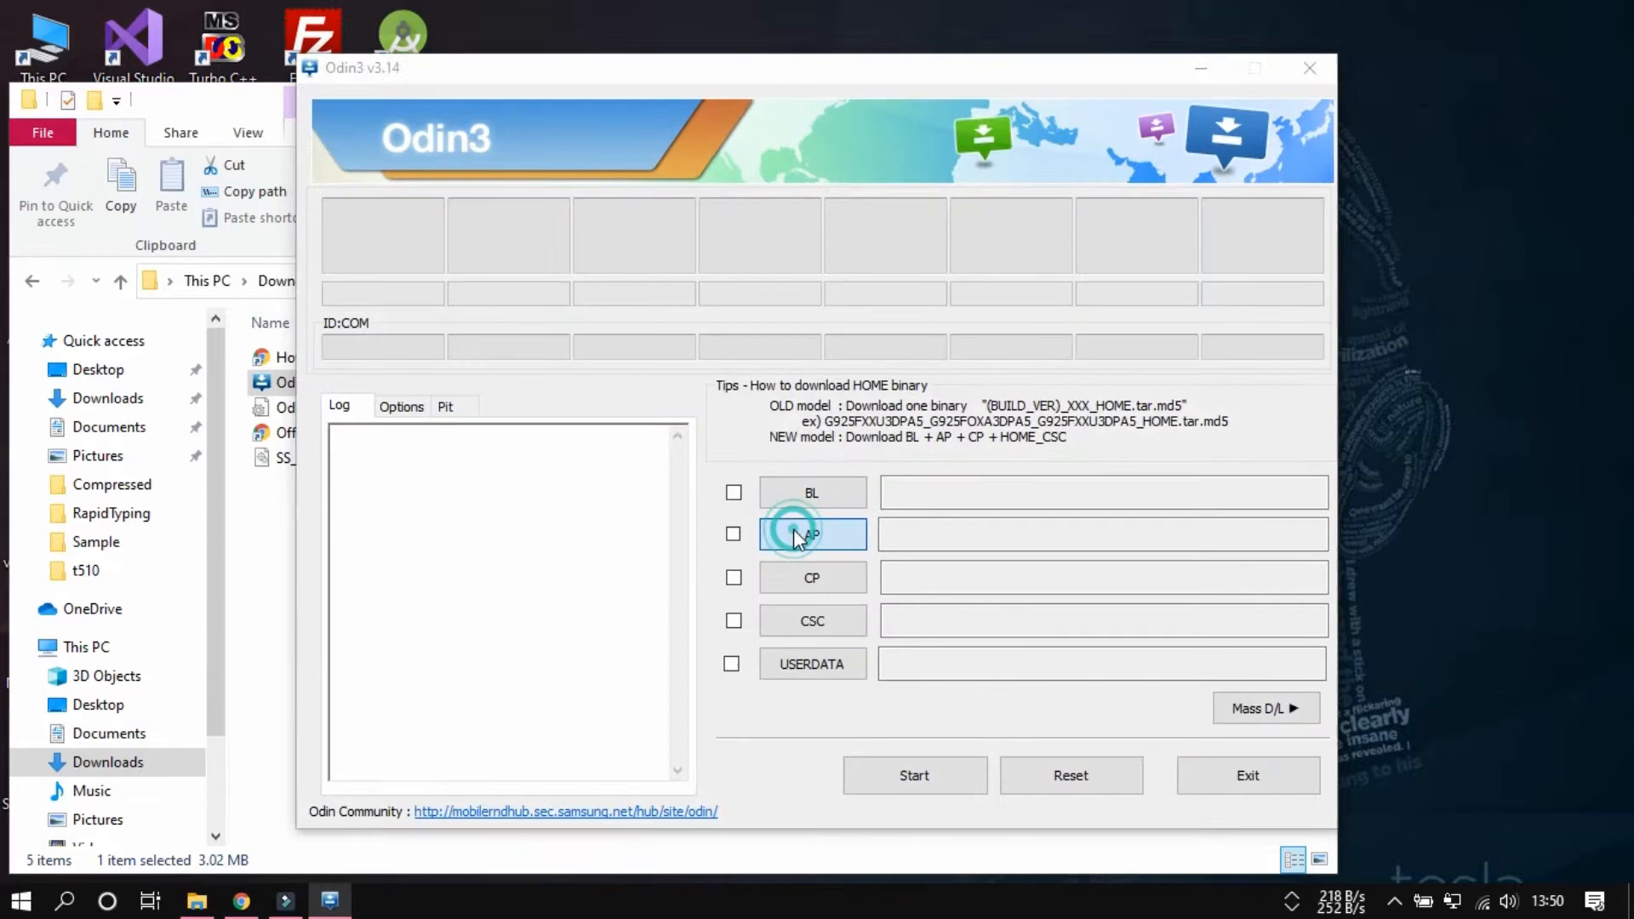
Load the LineageOS 16.0 T510 tar file into the AP slot for MD5 checking
click(811, 535)
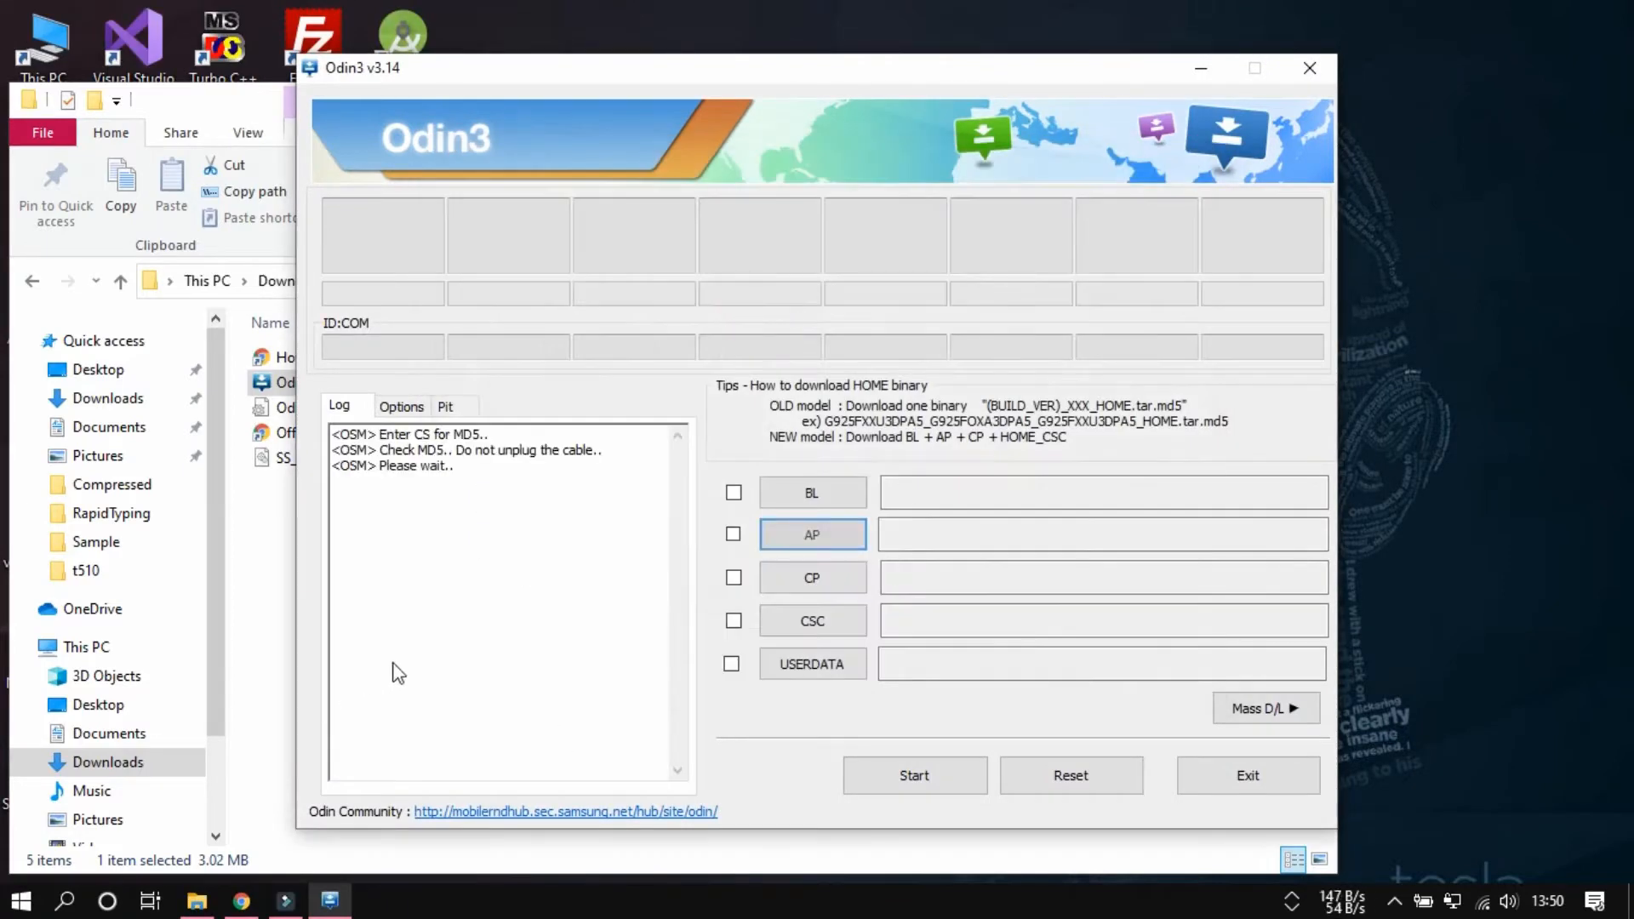
mouse_move(591, 216)
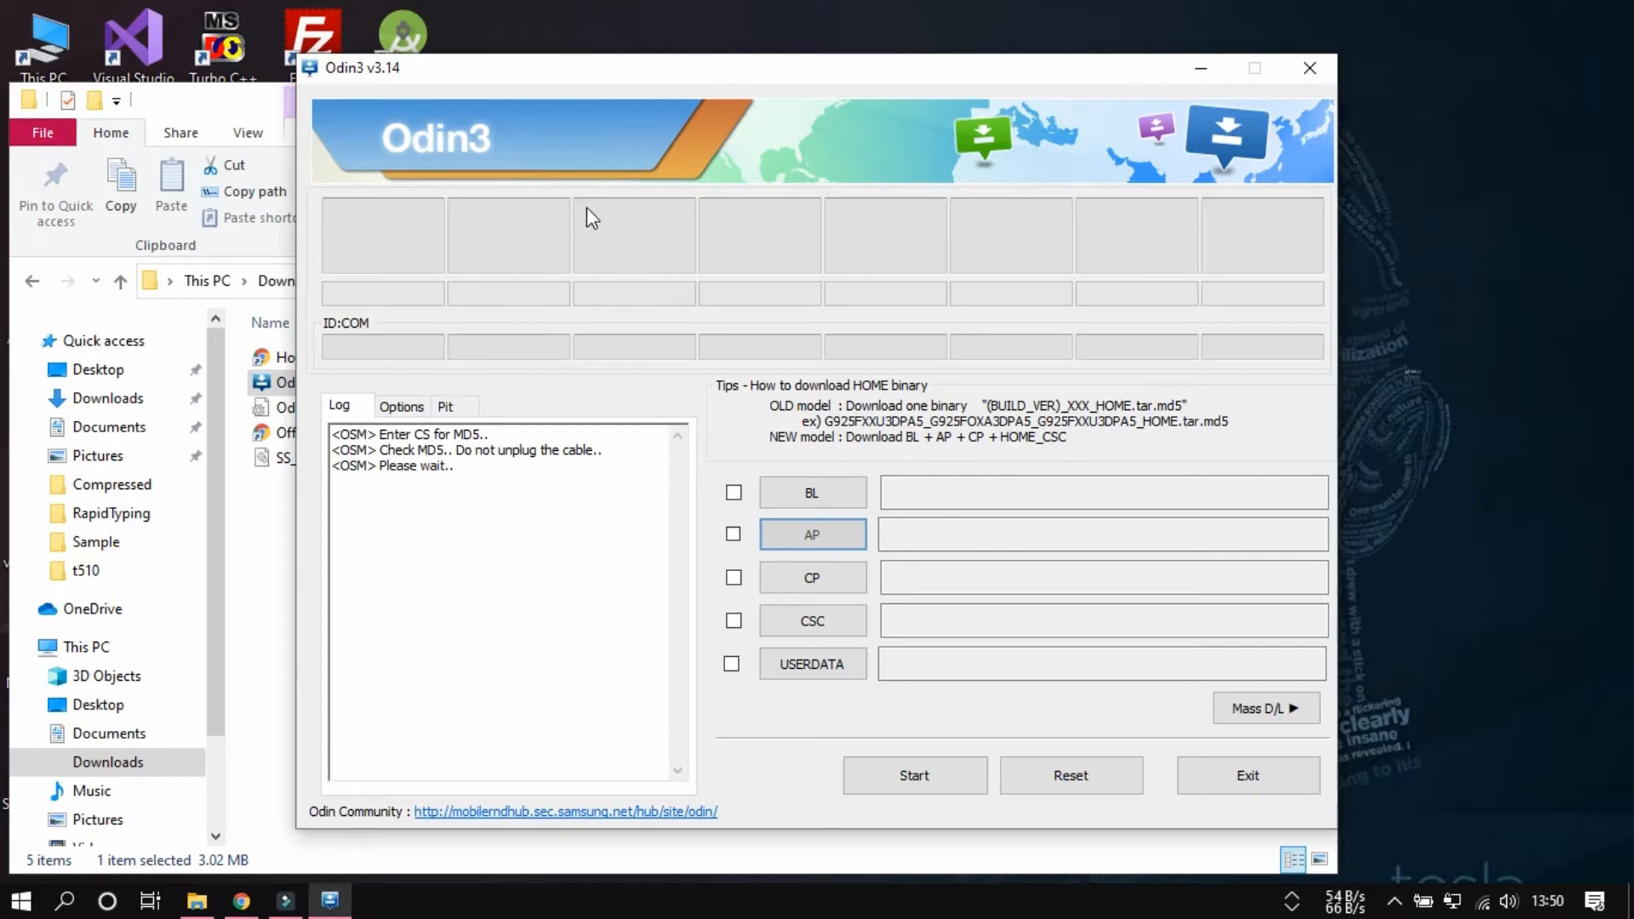
mouse_move(657, 544)
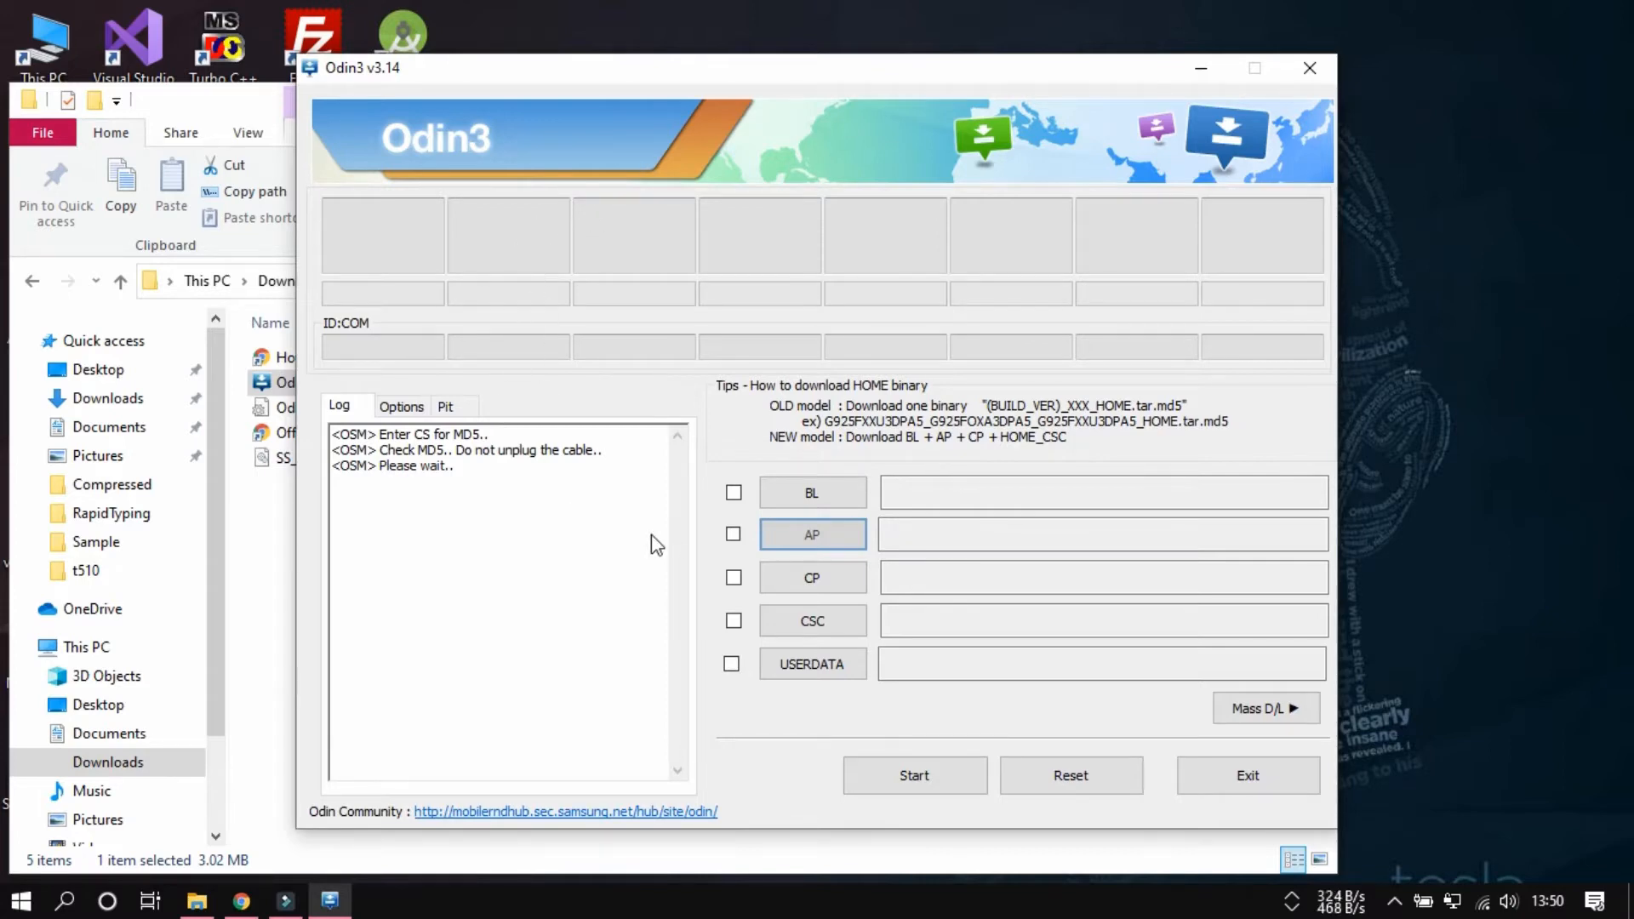
mouse_move(466, 476)
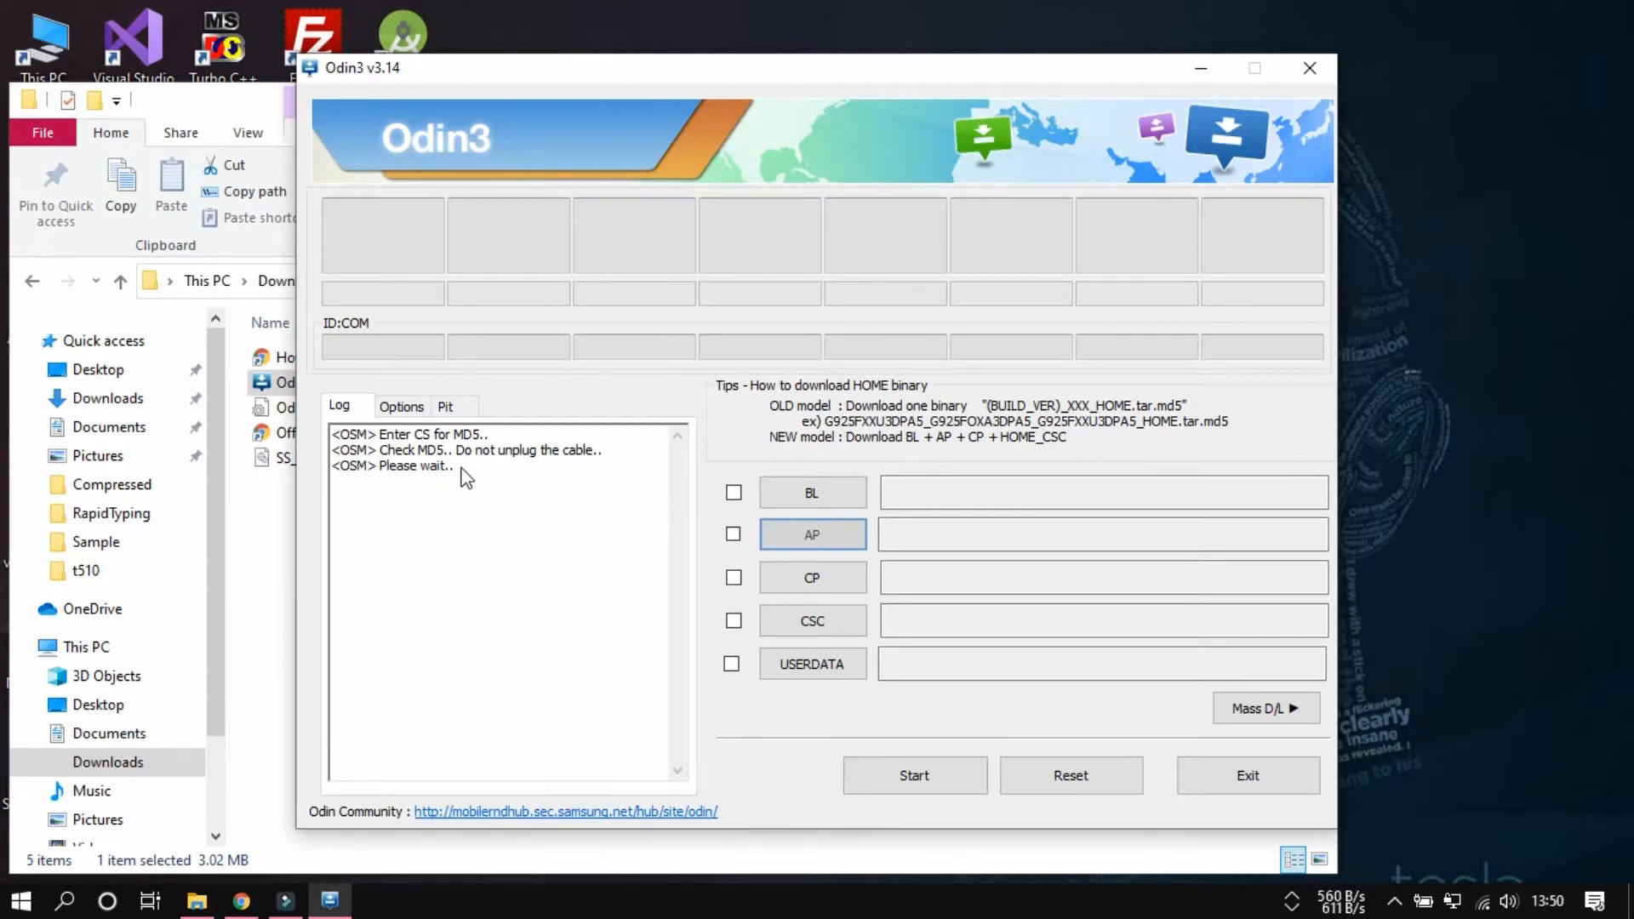
mouse_move(541, 626)
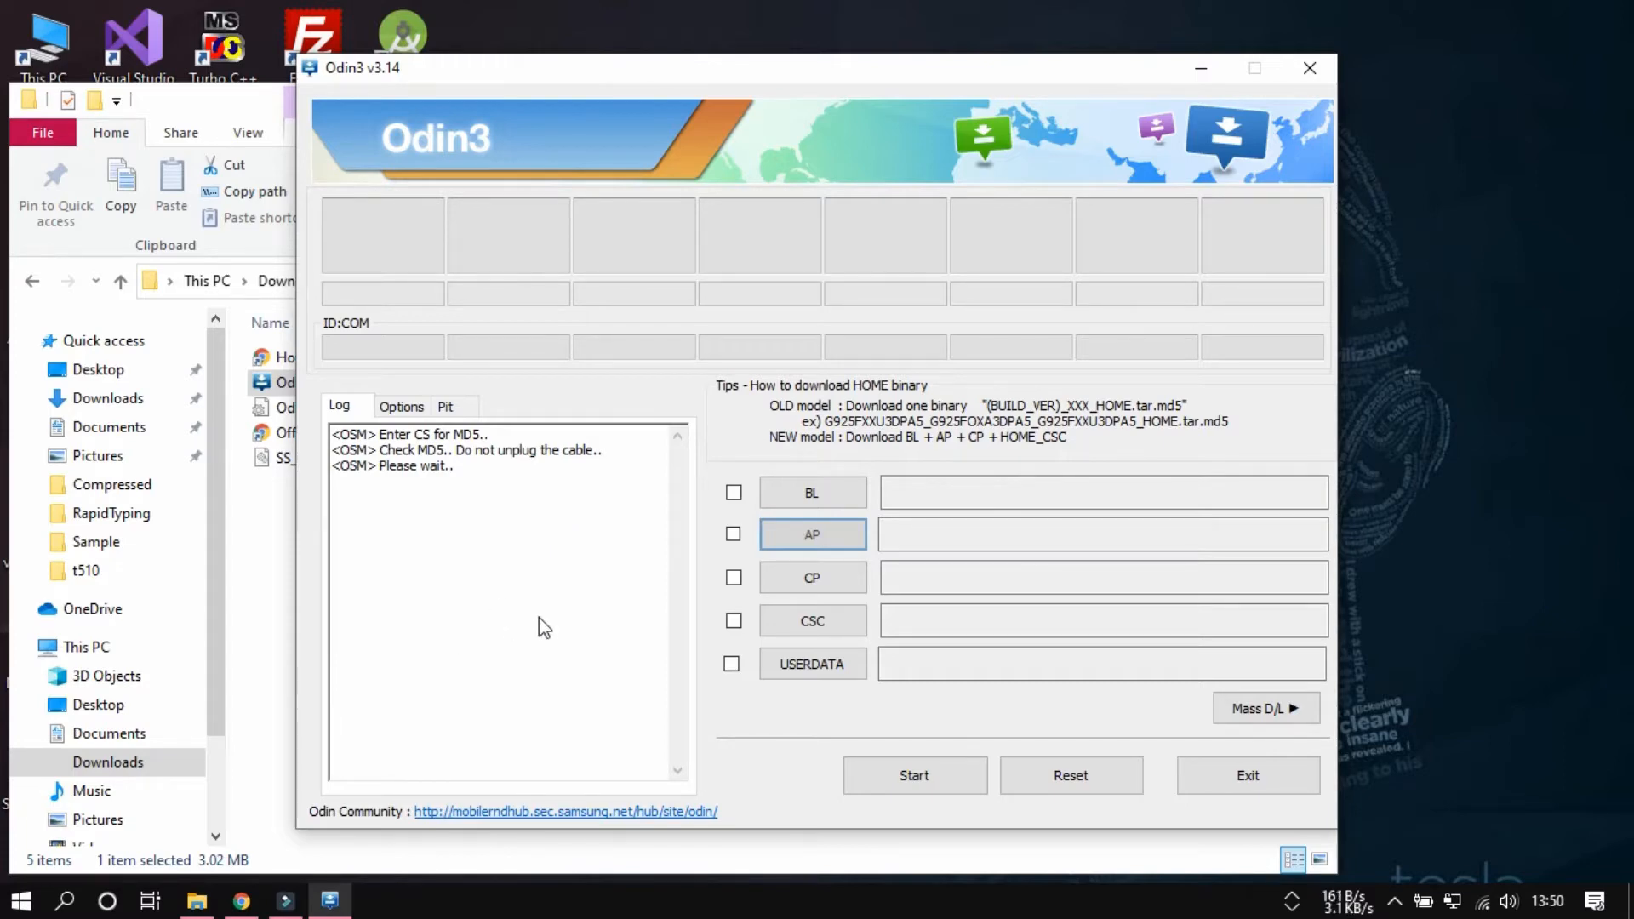
mouse_move(580, 699)
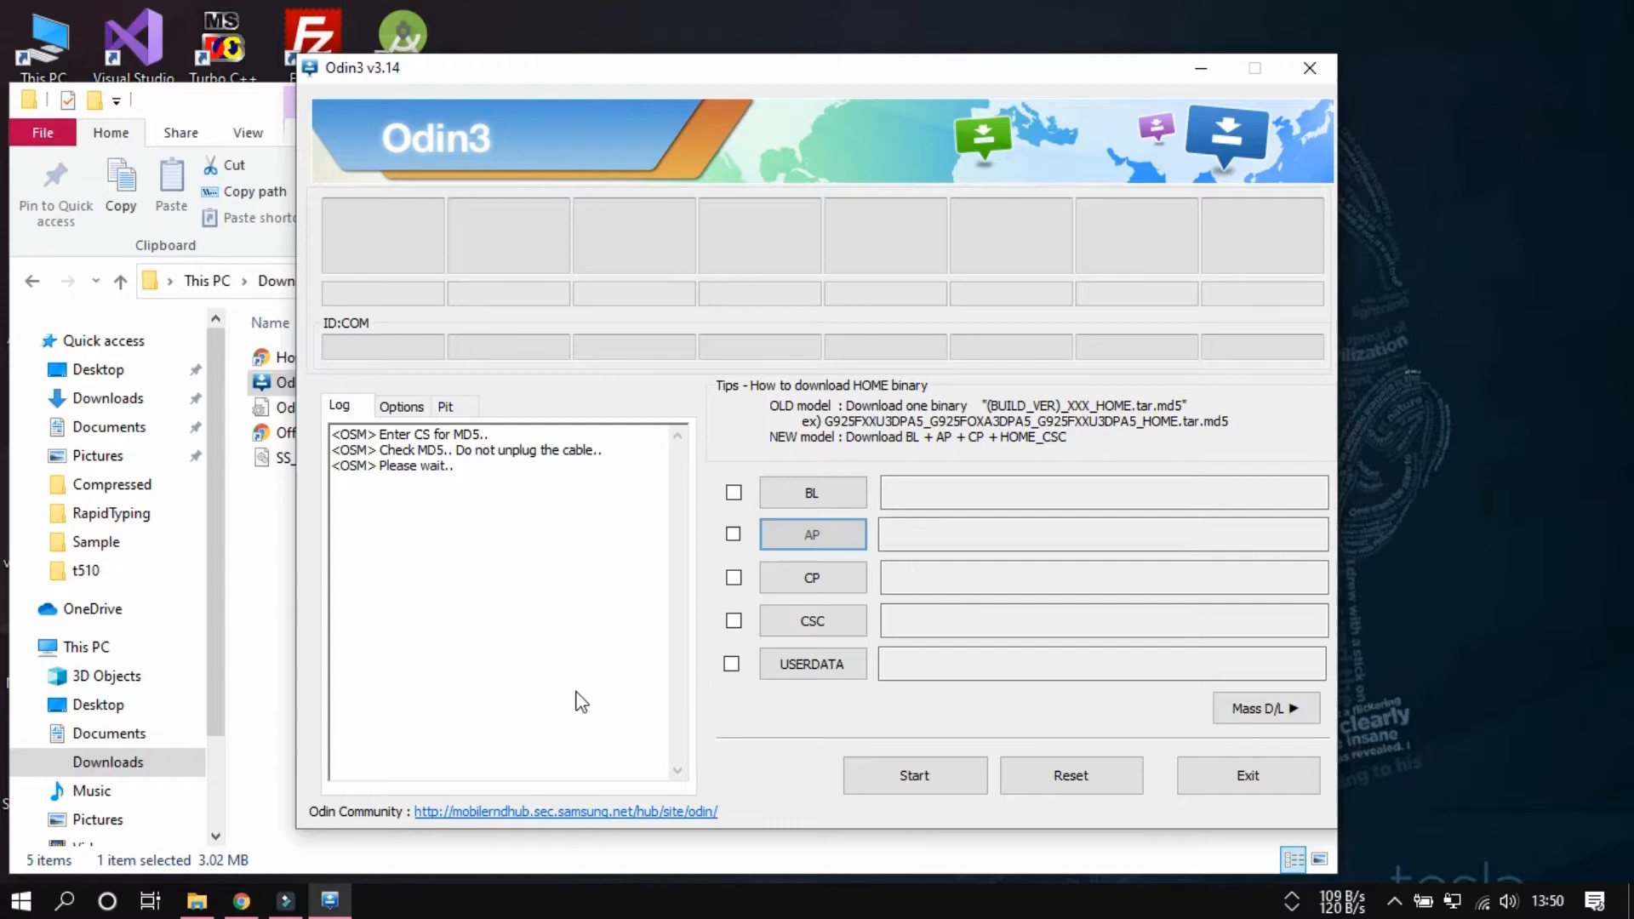
mouse_move(553, 708)
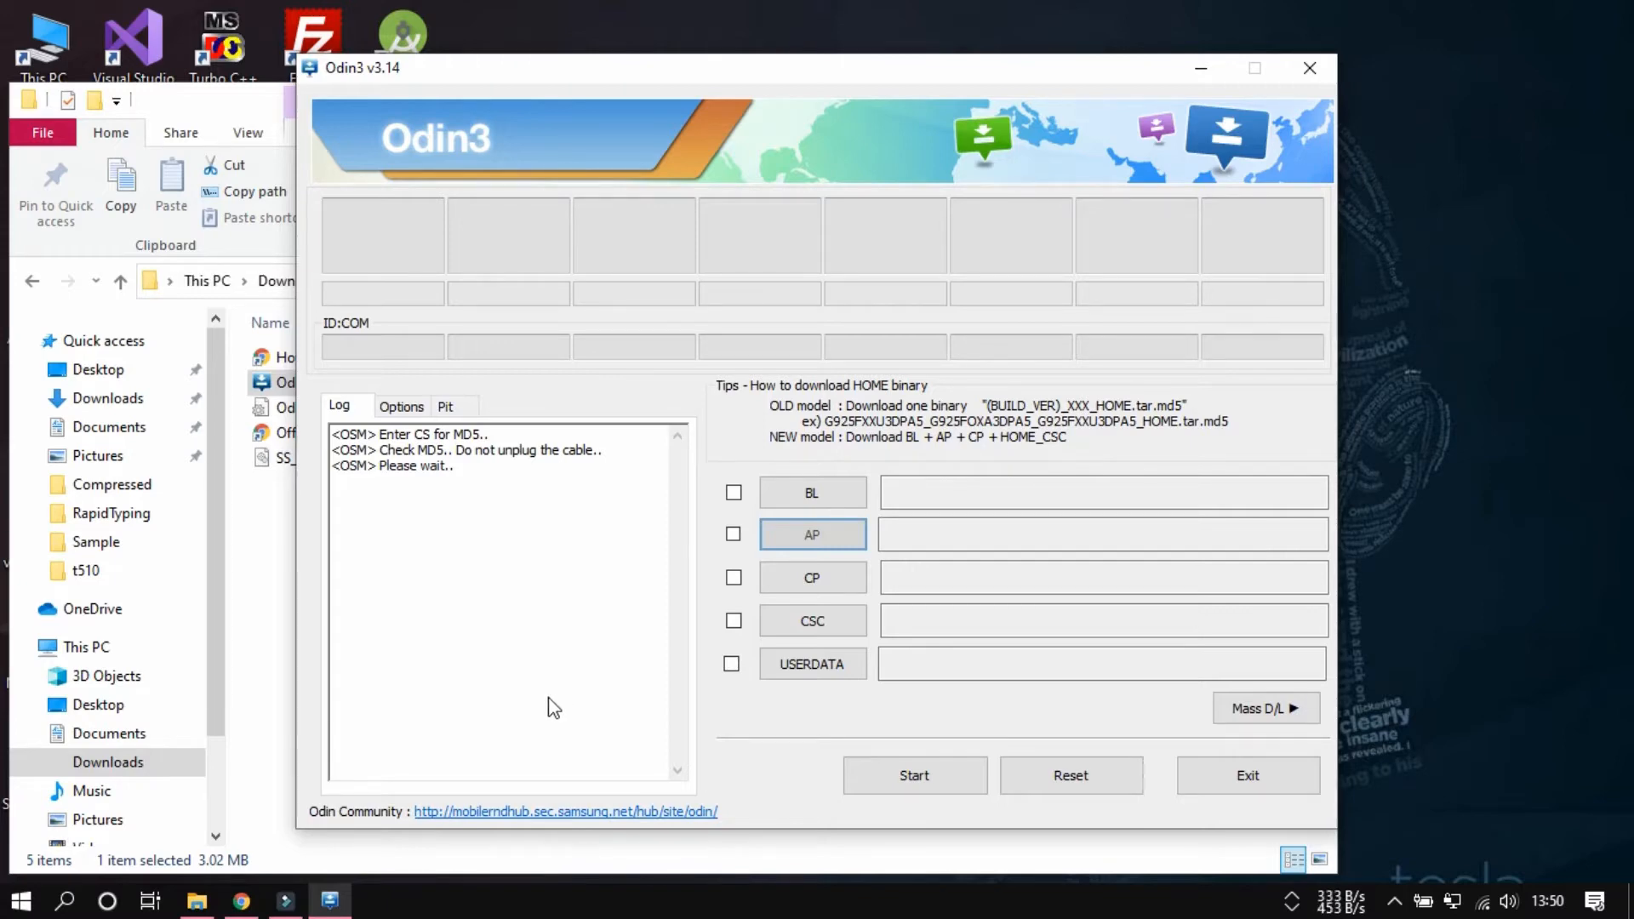
mouse_move(642, 740)
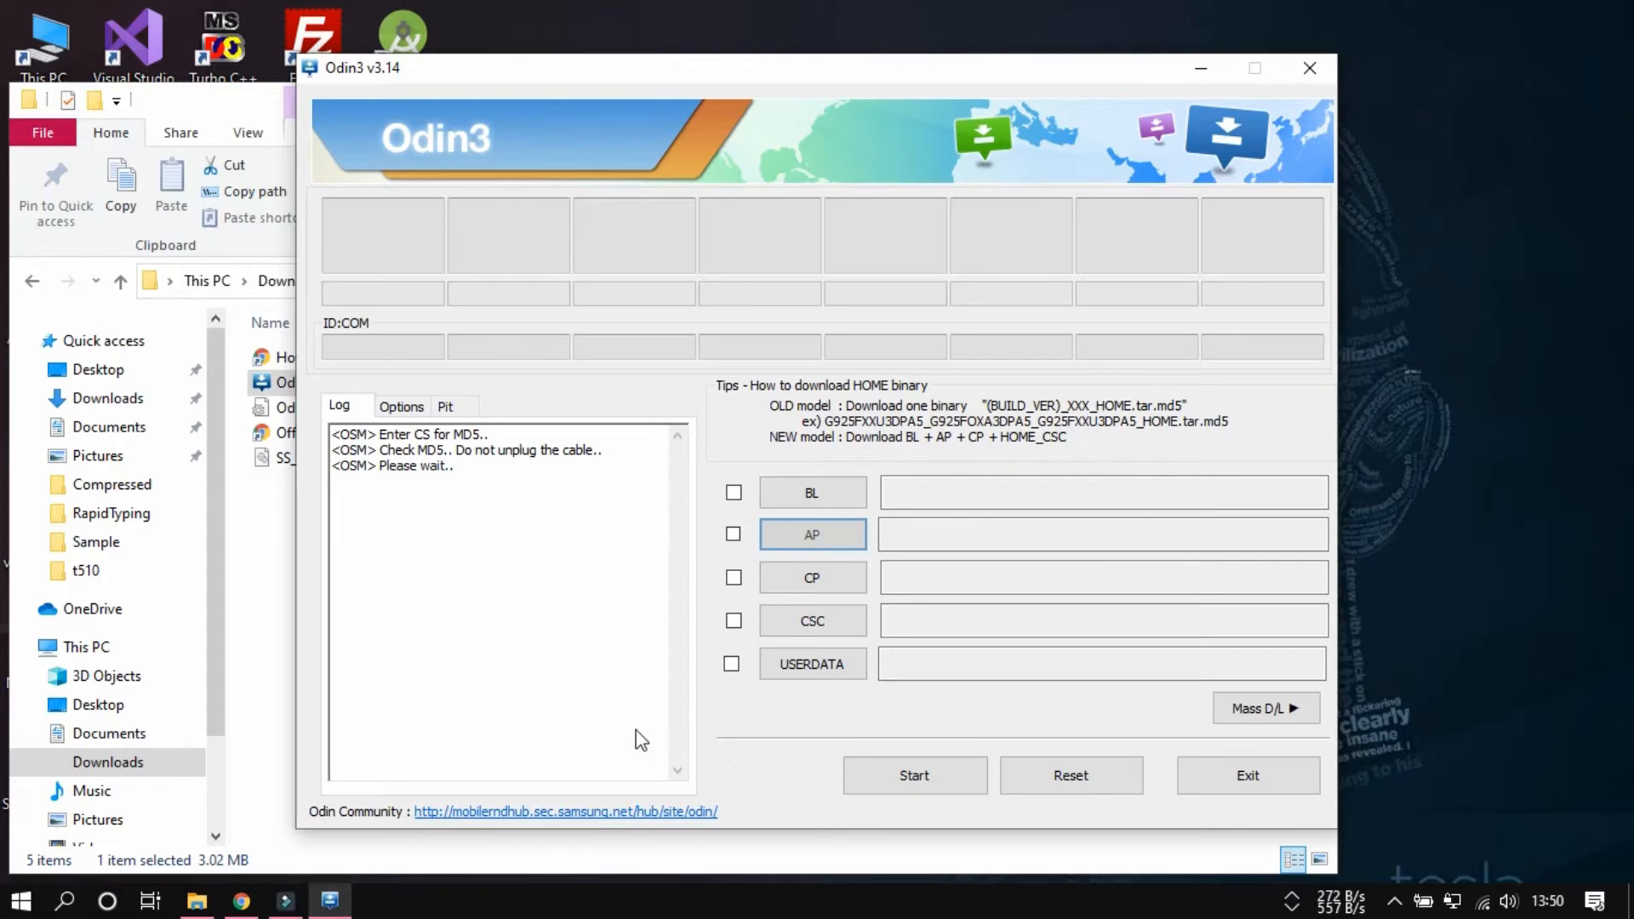
mouse_move(552, 644)
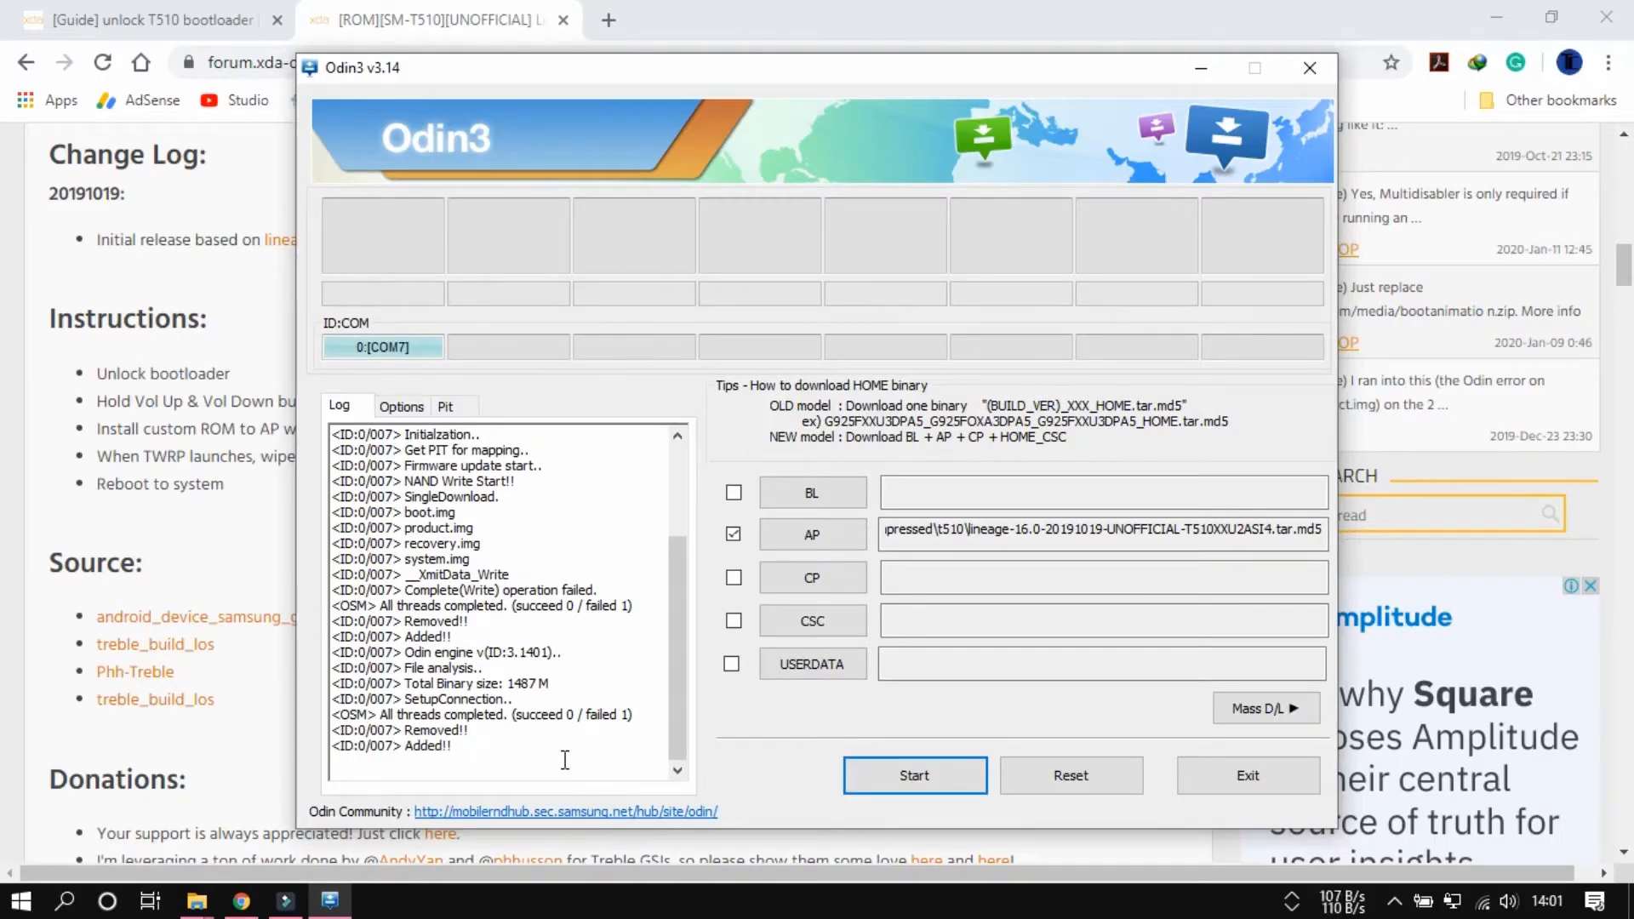
Start flashing the lineage-16.0 T510 firmware to the tablet on COM7
click(912, 776)
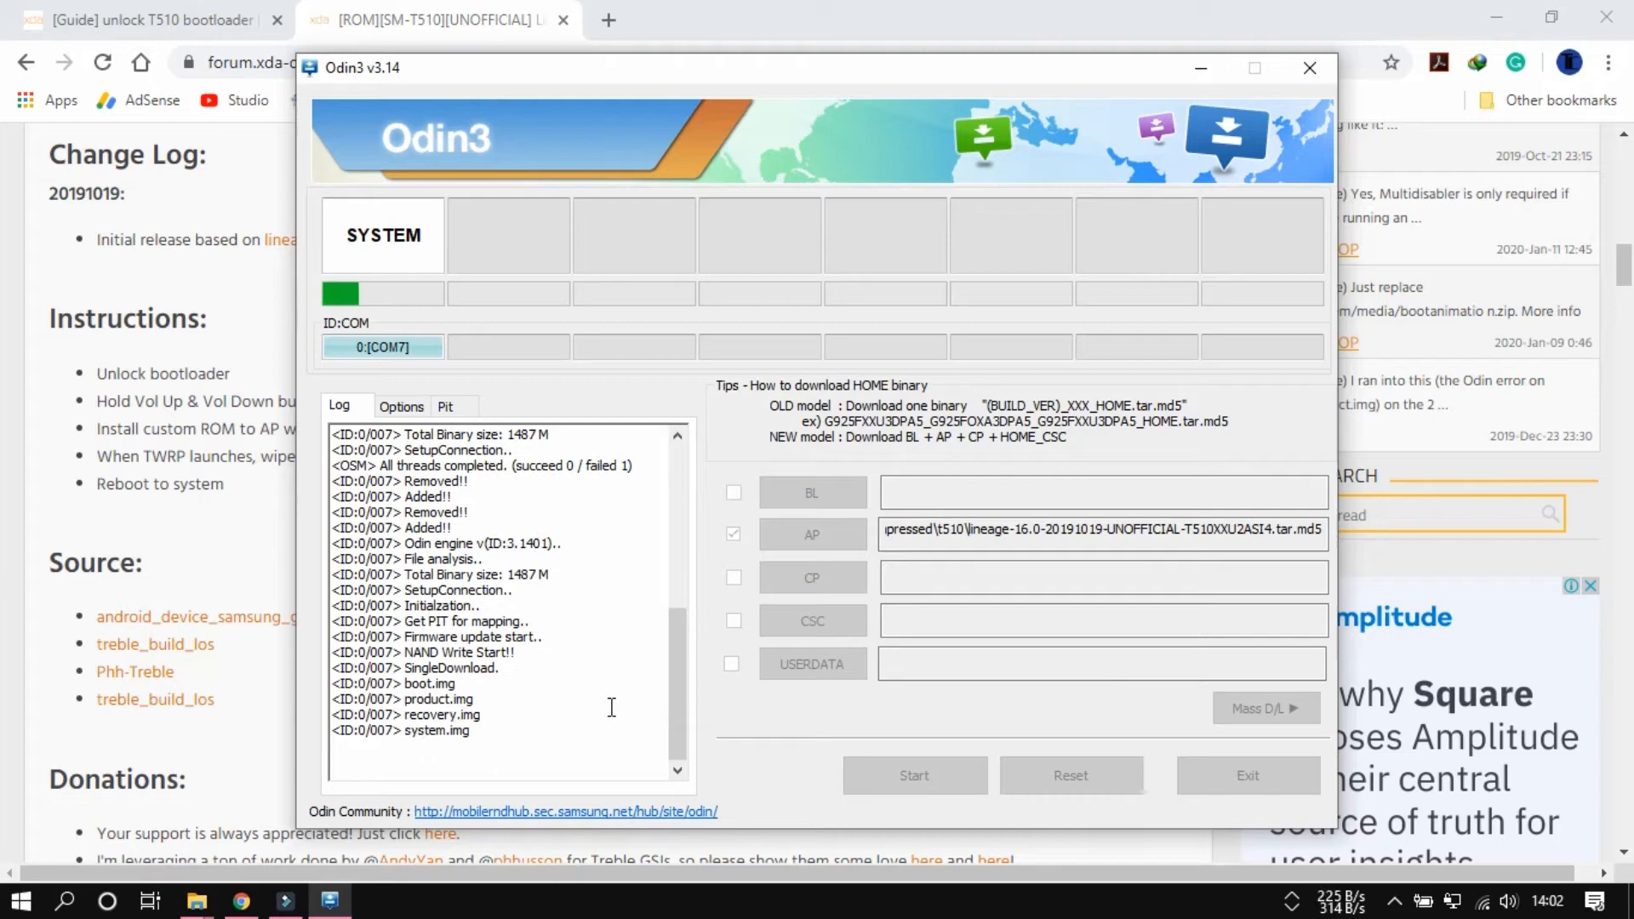